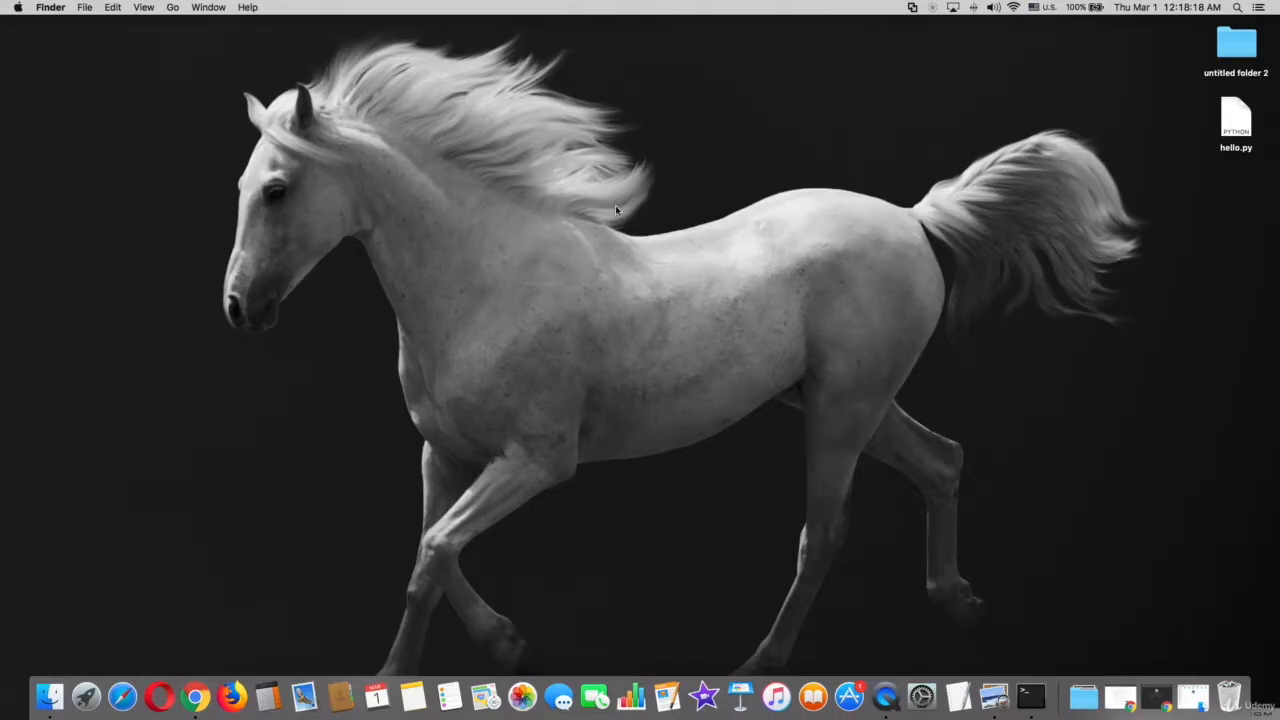
pyautogui.moveTo(690, 240)
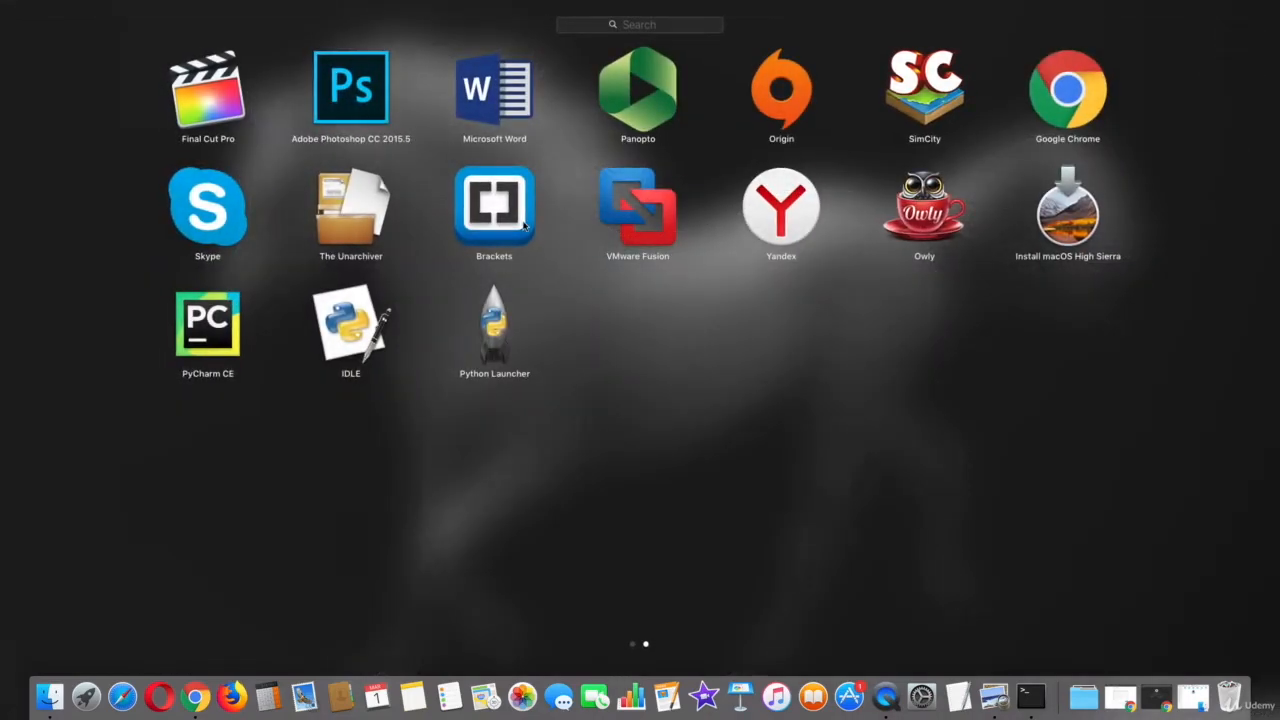
# - Write Toyota = ["Camry", "Corolla", "Nissan"] on line 1 of hello.py
pyautogui.click(494, 206)
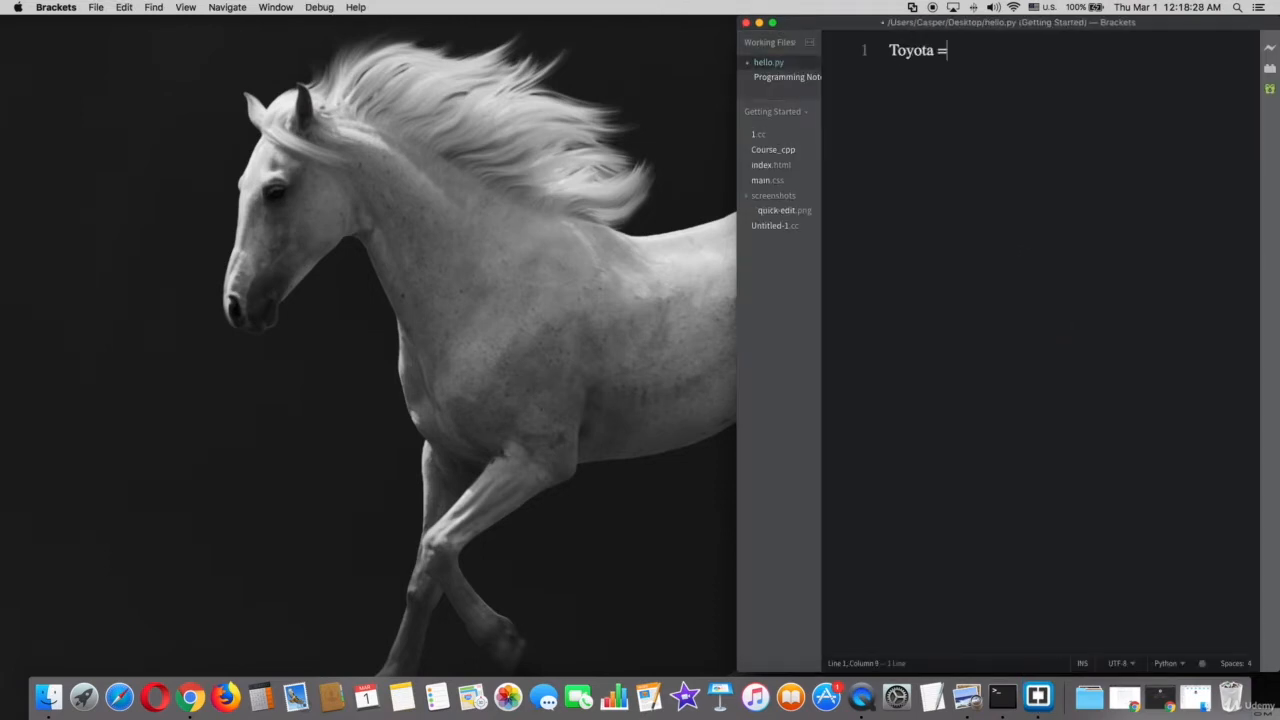
pyautogui.write('["Camry"]')
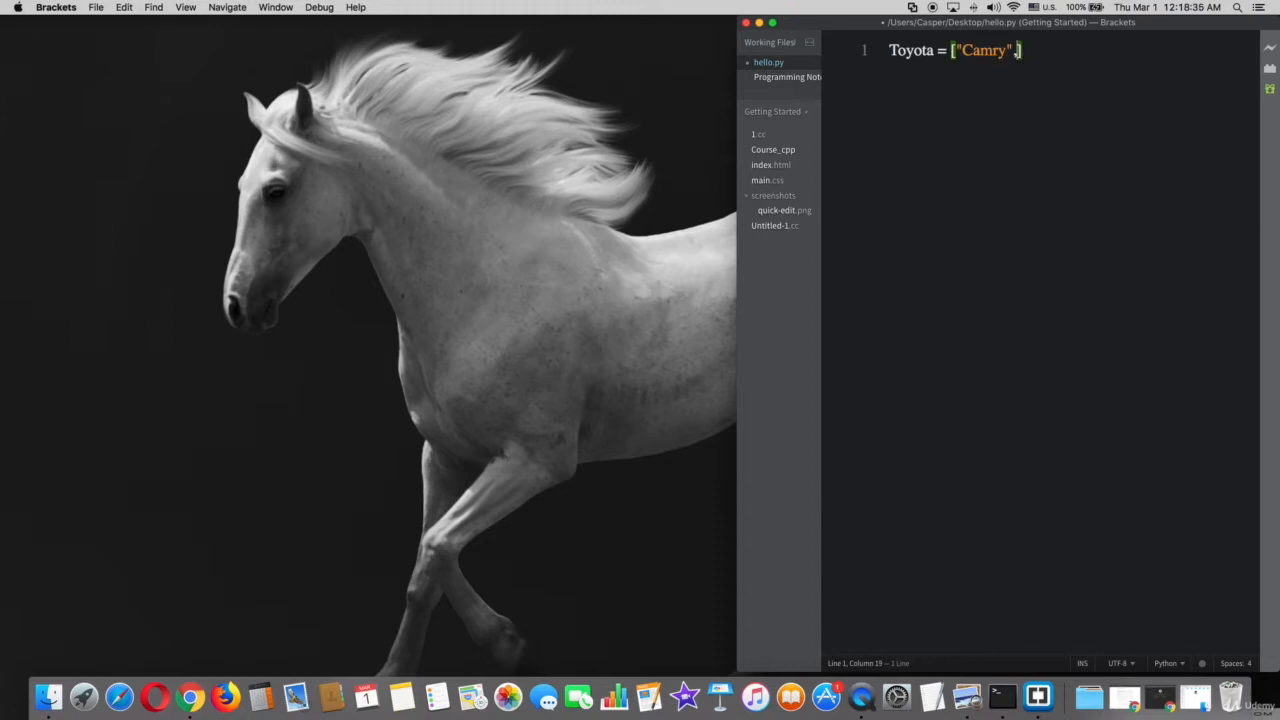
pyautogui.write(', "Corolla", "')
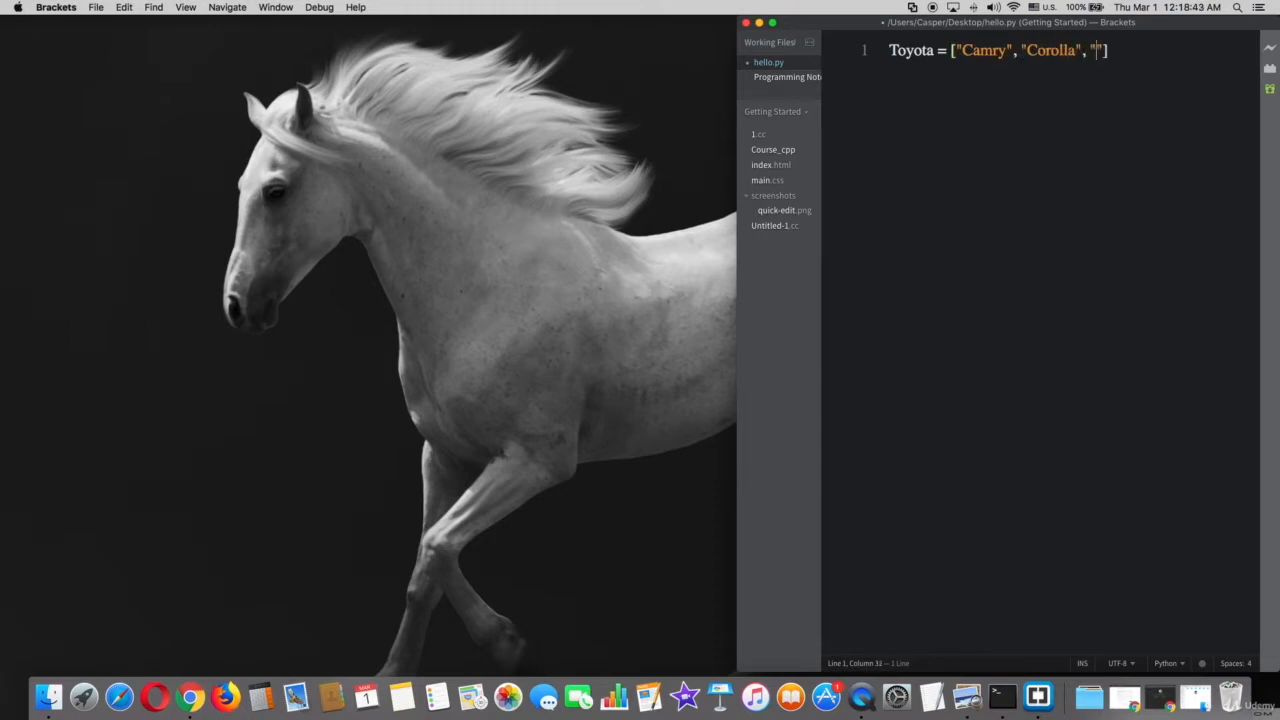
pyautogui.write('Nissan')
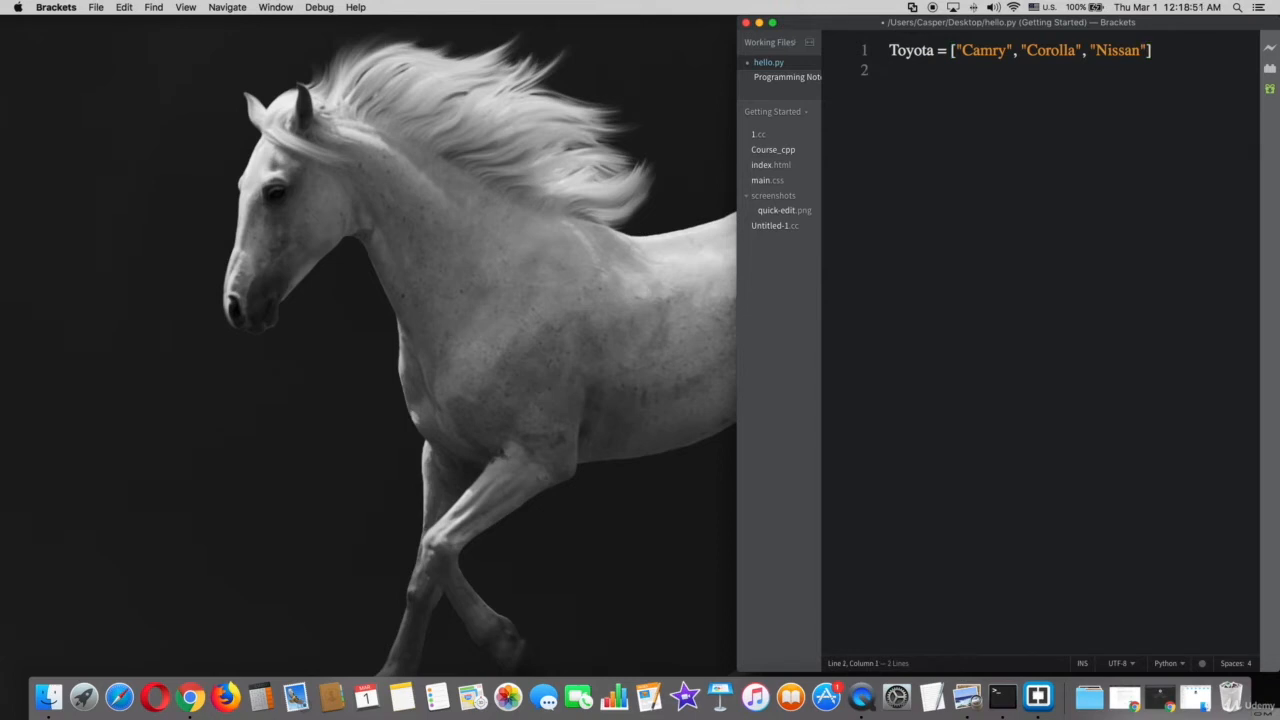
# - Add del Toyota[2] on line 2 to remove the third list element
pyautogui.write('del')
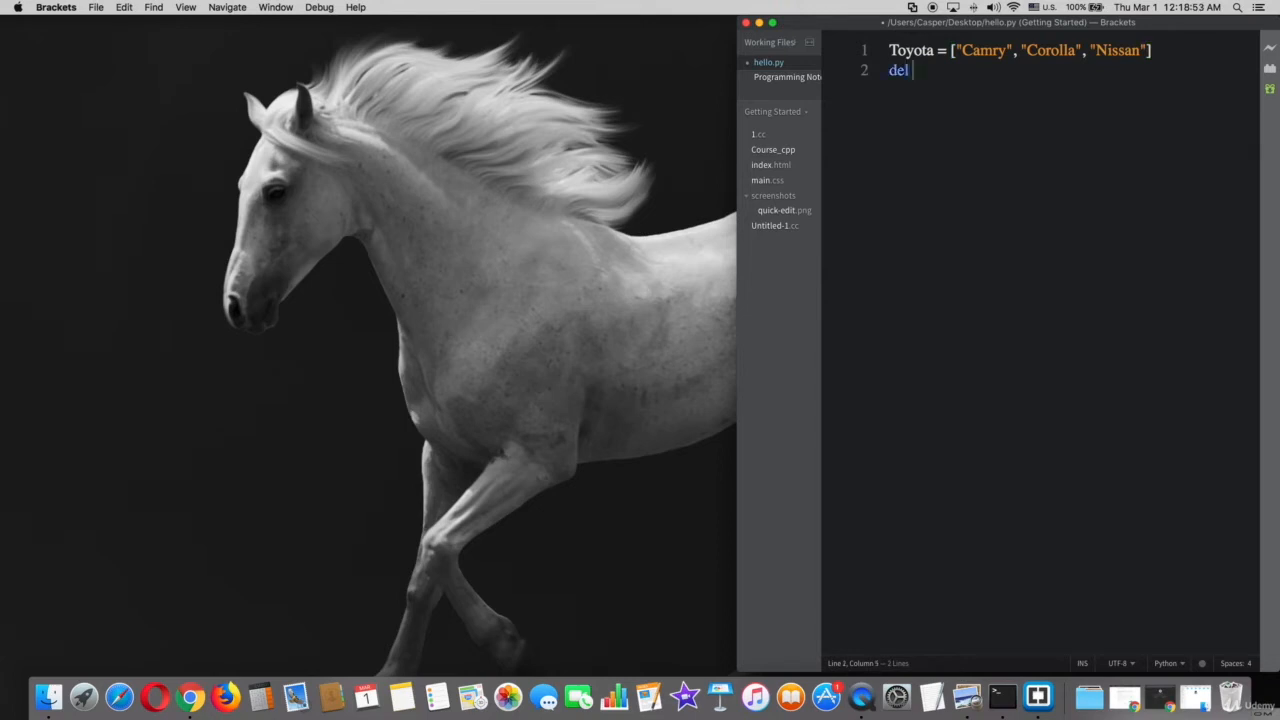
pyautogui.write('Toy')
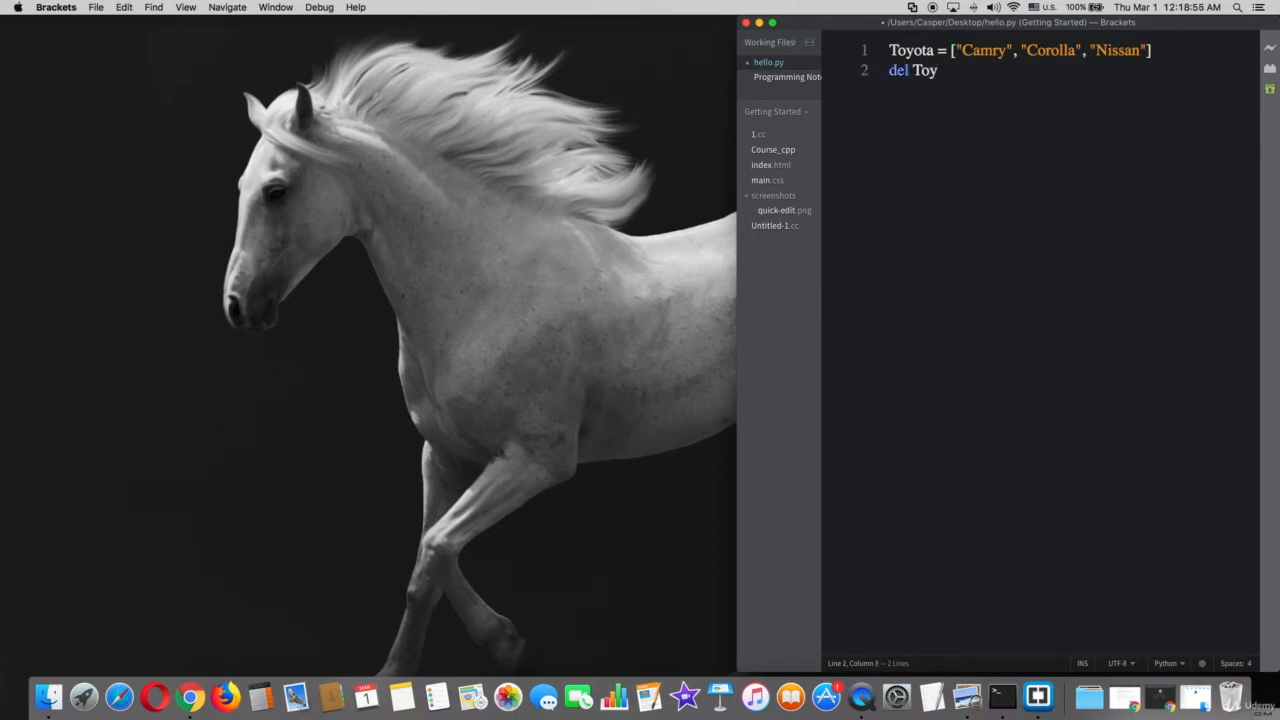
pyautogui.write('ota[')
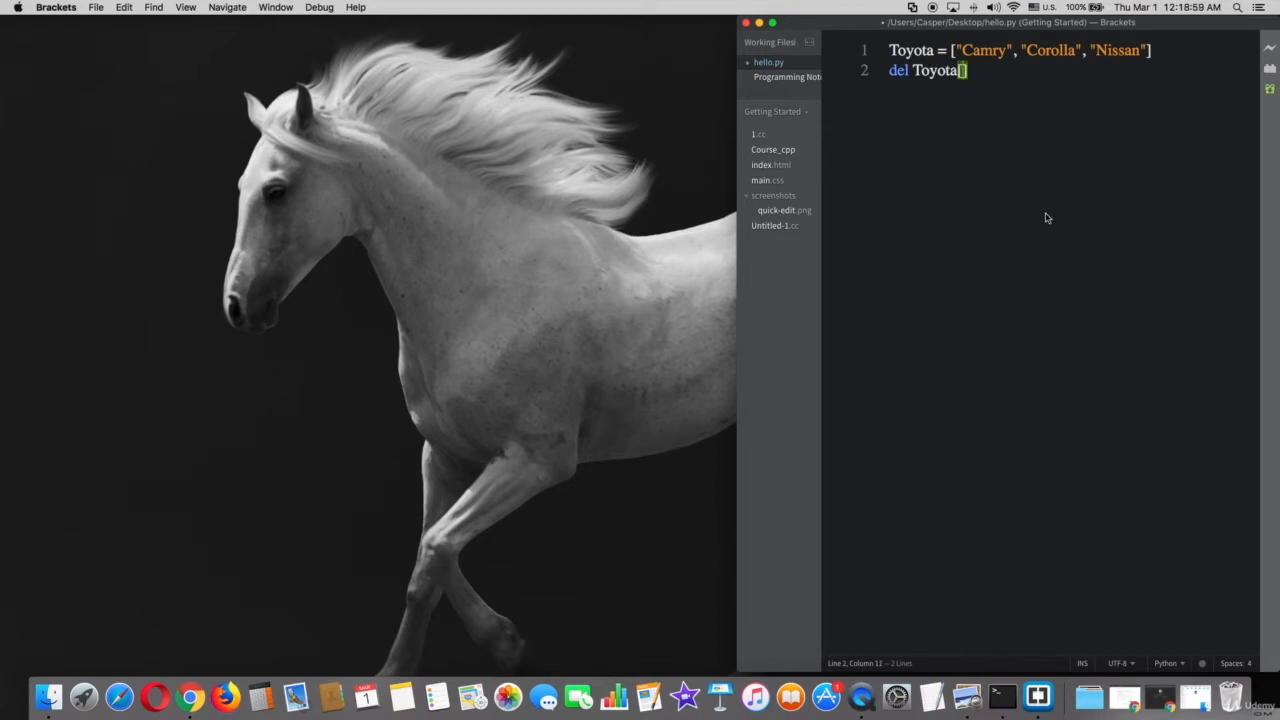
pyautogui.doubleClick(1118, 50)
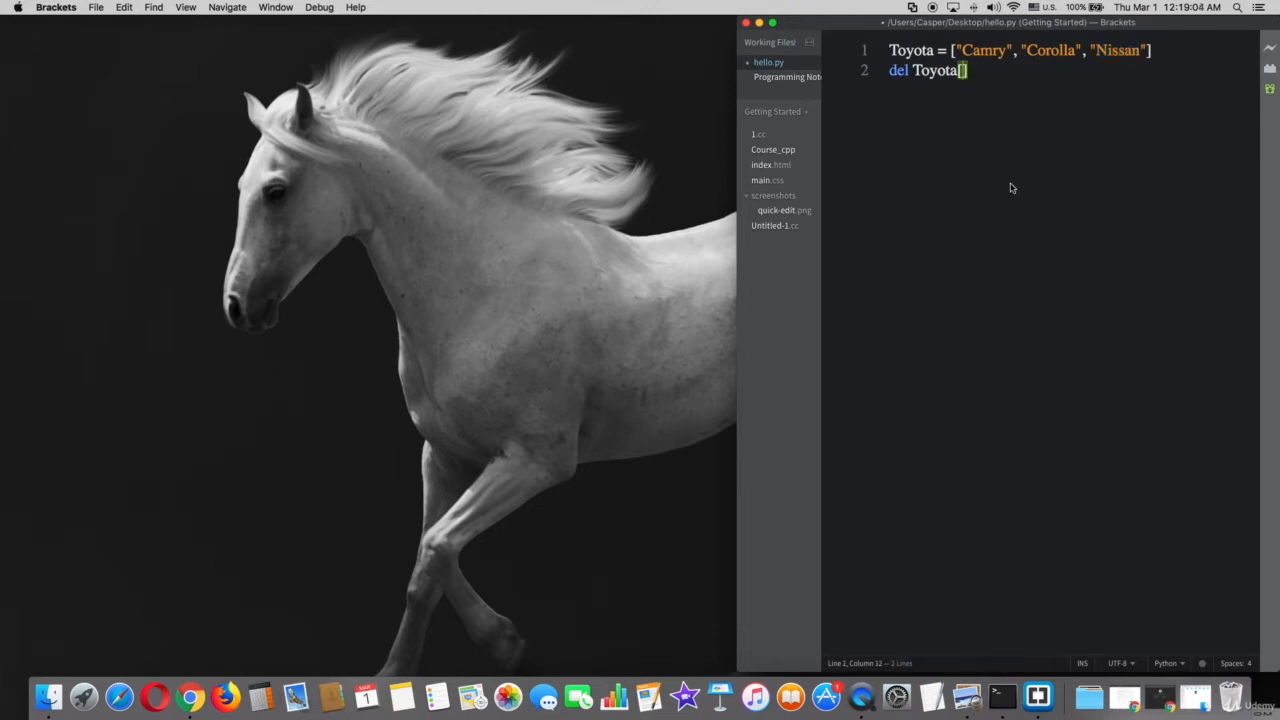
pyautogui.doubleClick(1050, 50)
pyautogui.write('2')
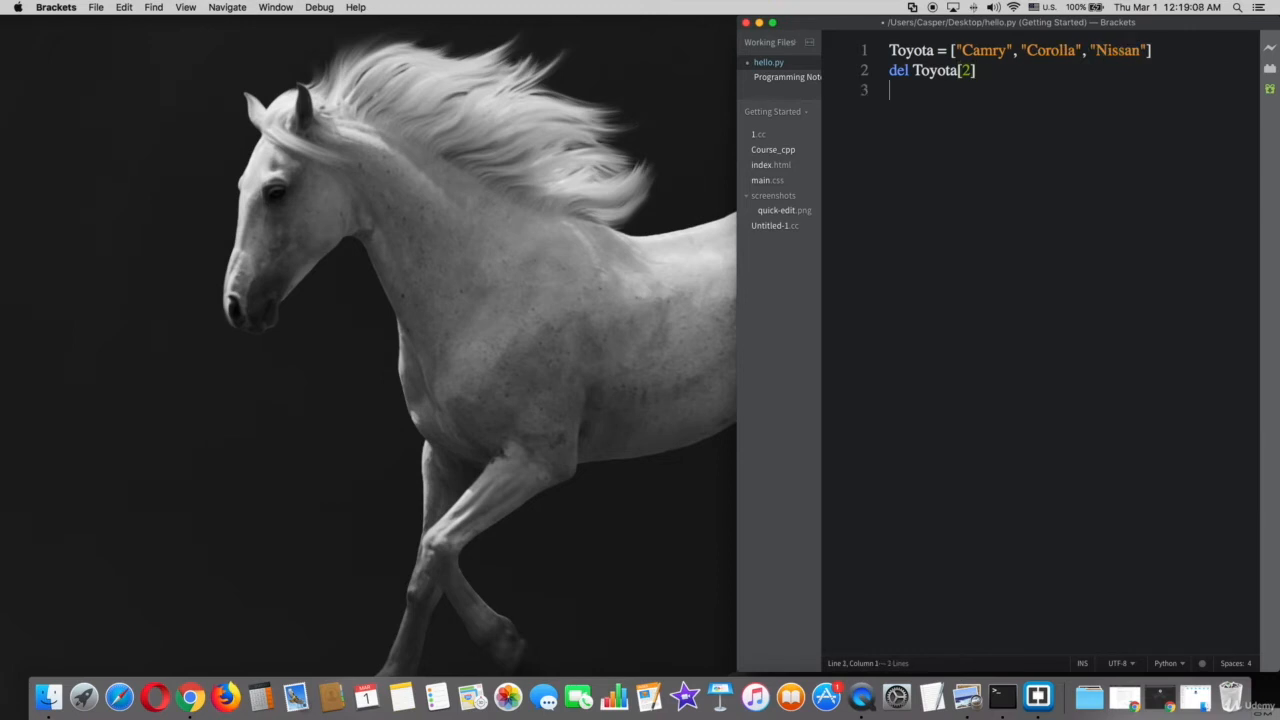
# - Add print(Toyota) on line 3 to display the remaining list
pyautogui.write('print(T)')
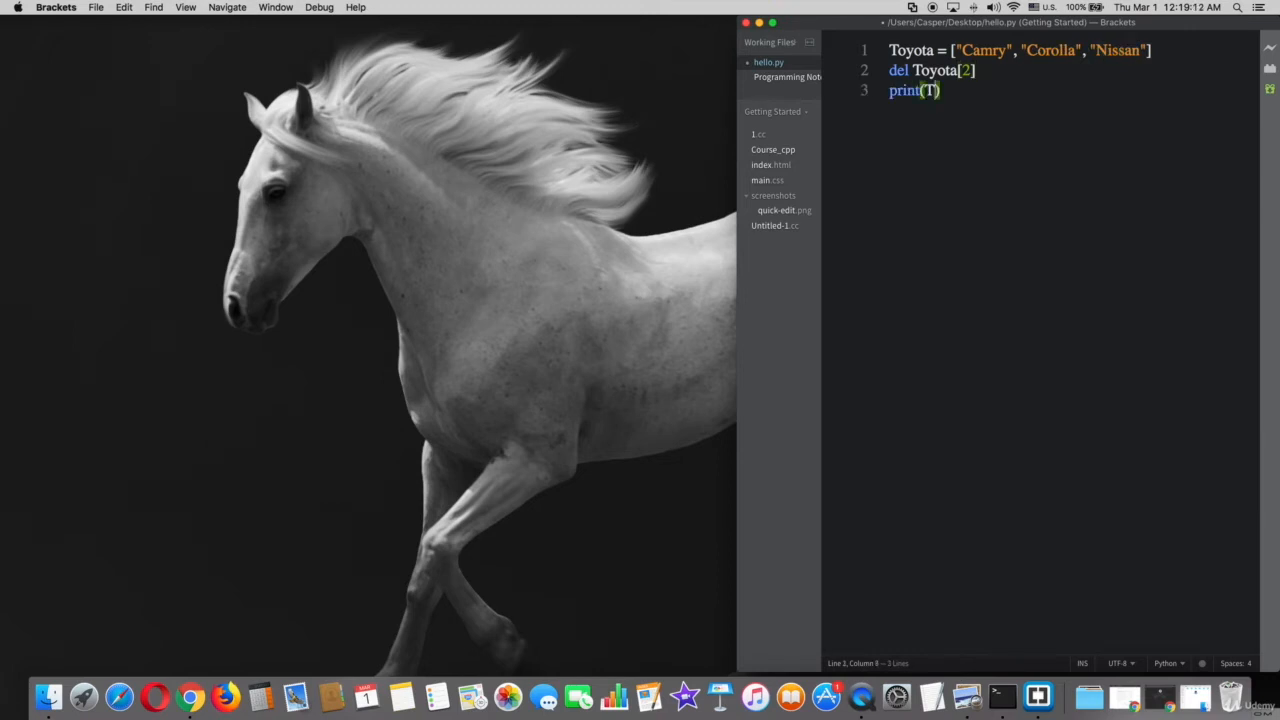
pyautogui.write('oyota')
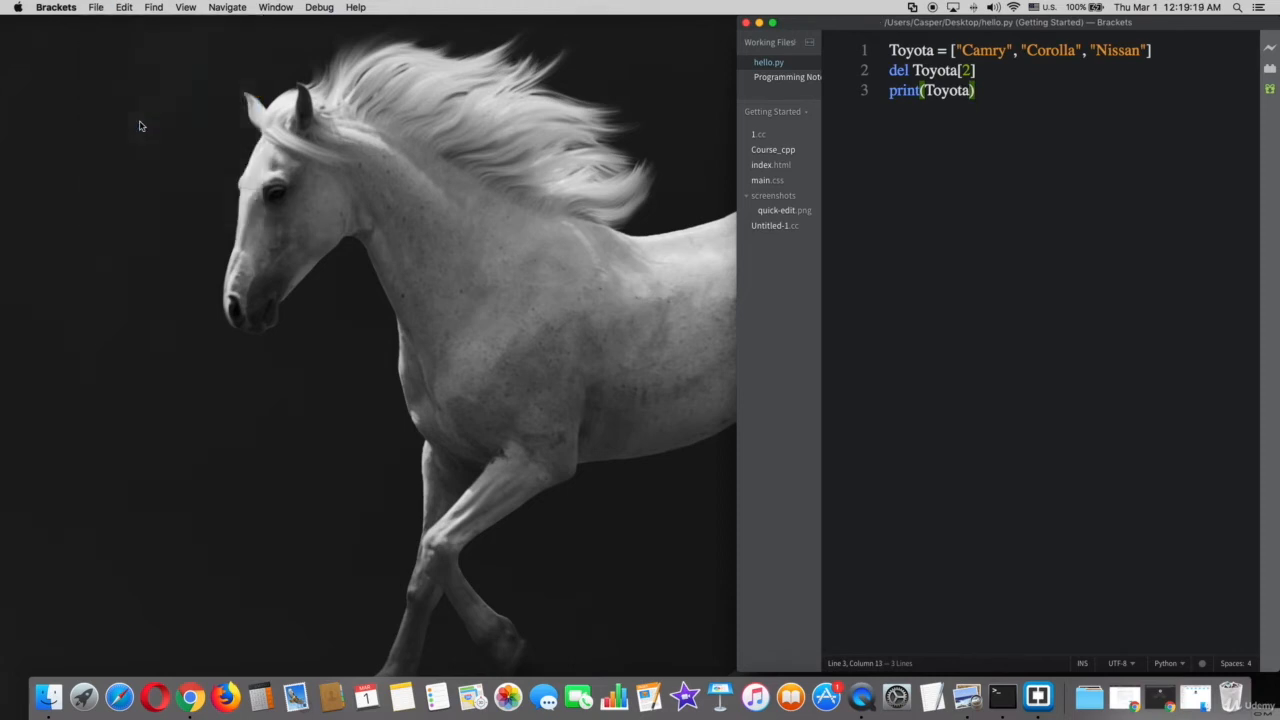
# - Run hello.py with python3 printing ['Camry', 'Corolla'], then begin a second del Toyota[] line
pyautogui.click(1002, 696)
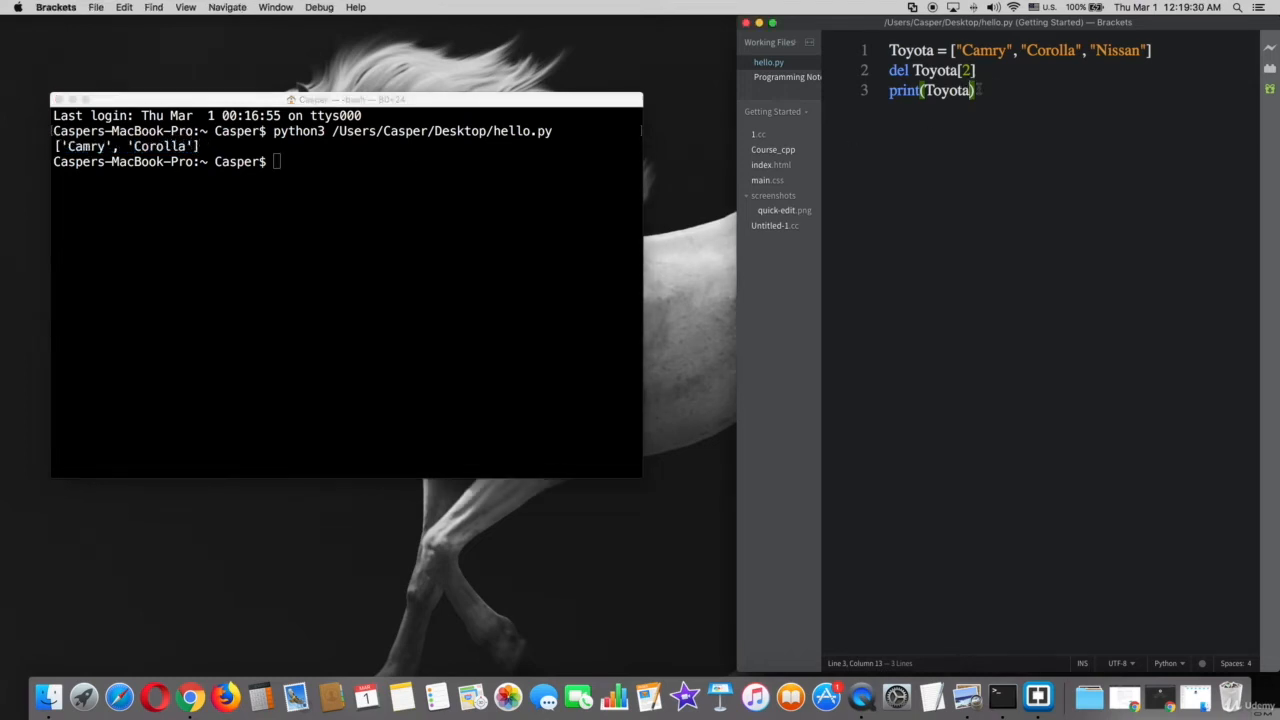
pyautogui.write('del To')
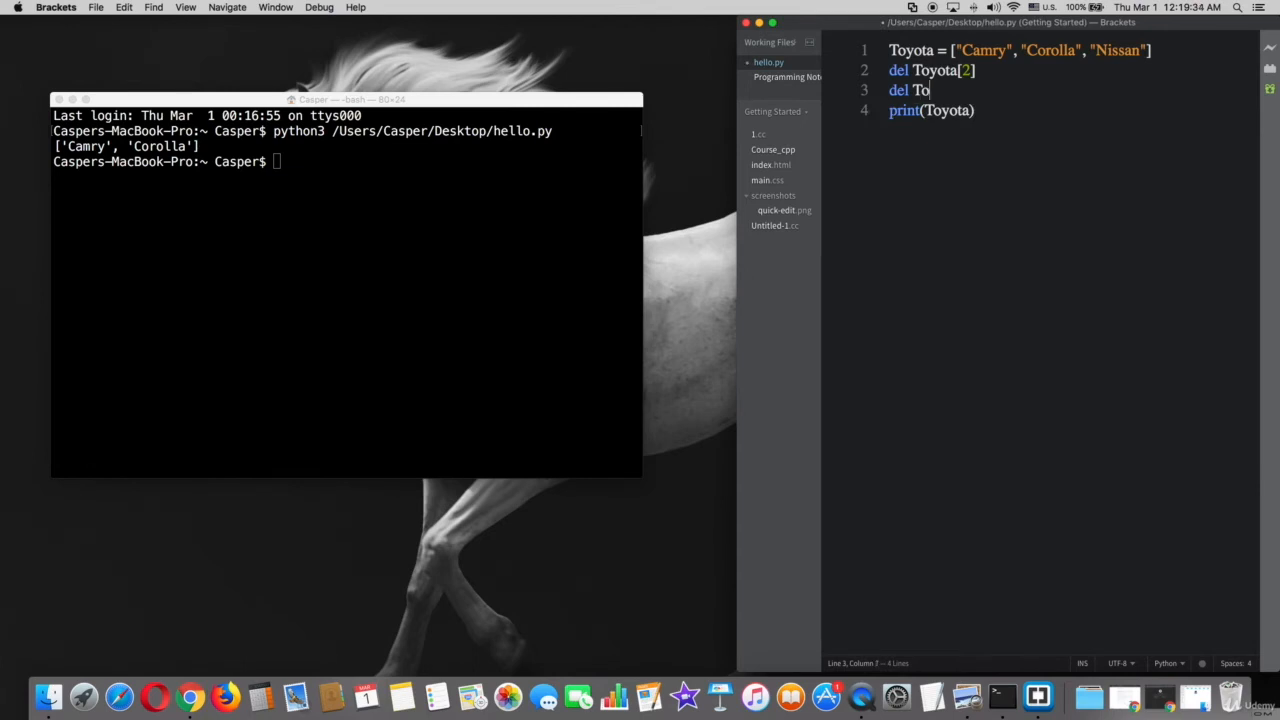
pyautogui.write('yota[]')
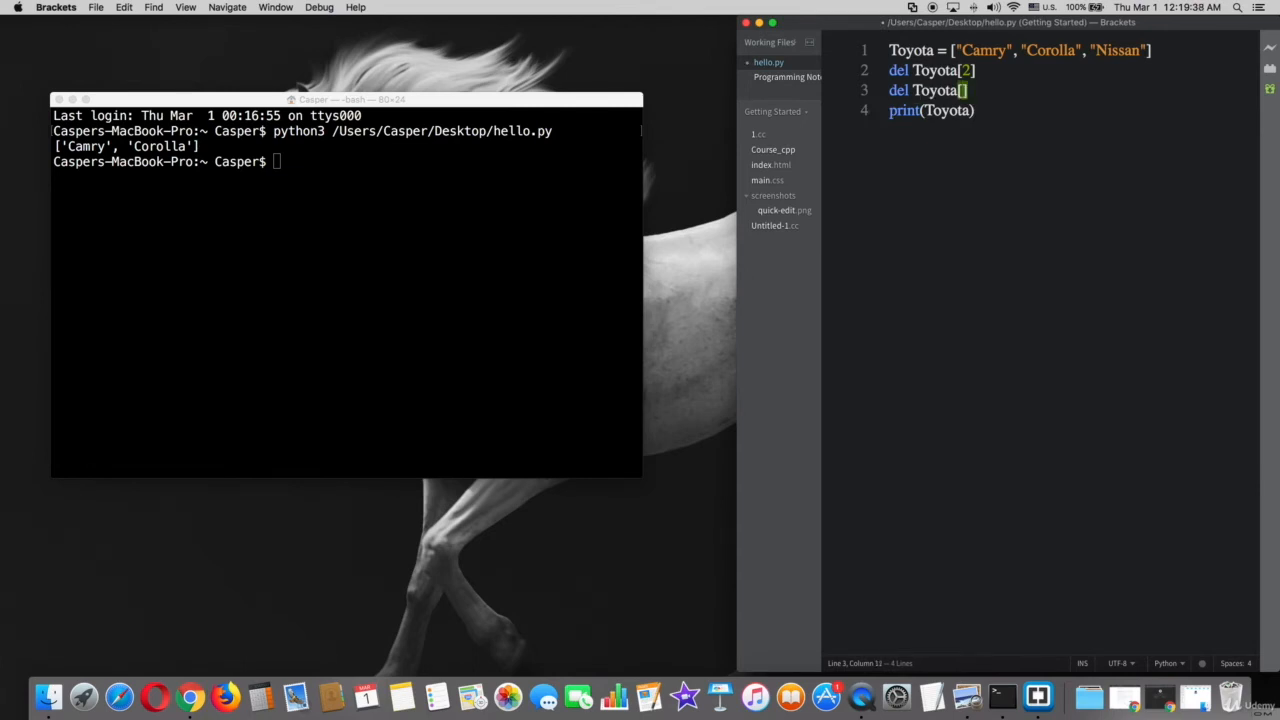